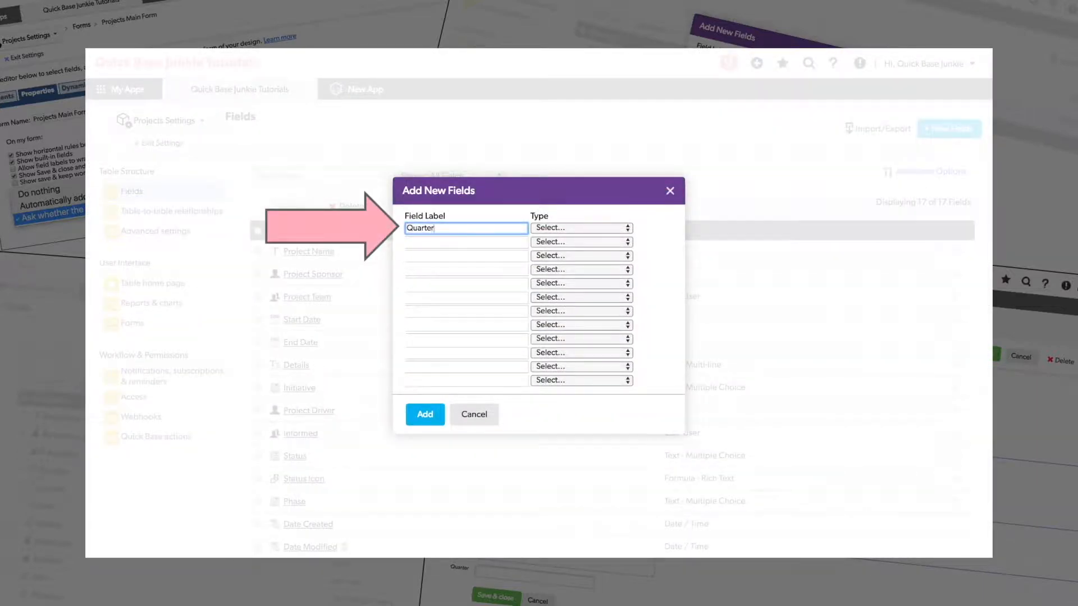
Create a Quarter text field, then open the Projects Main Form editor's Properties.
left_click(581, 227)
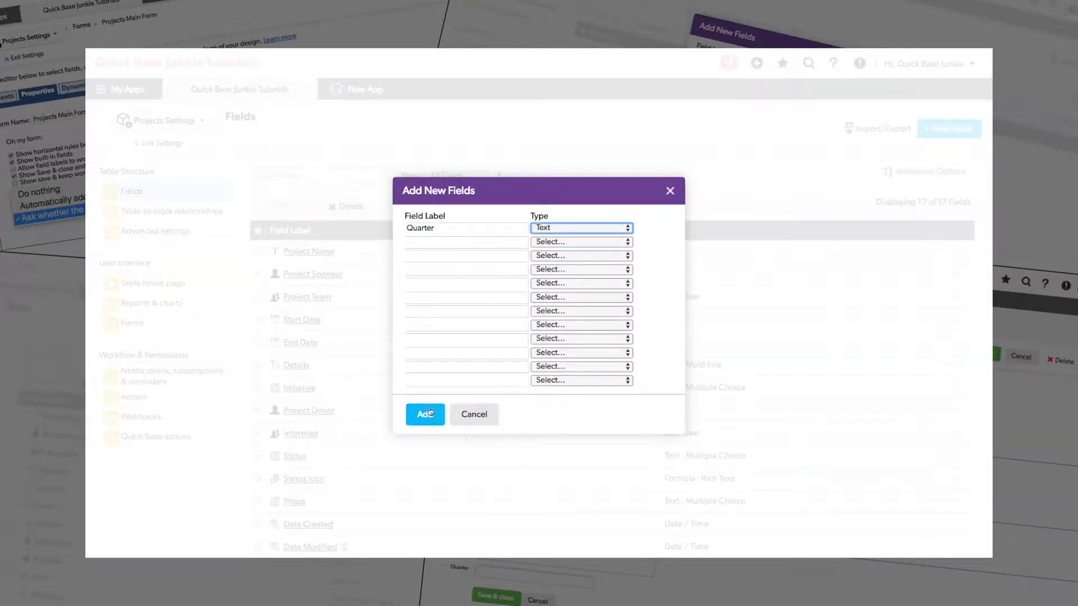
left_click(424, 414)
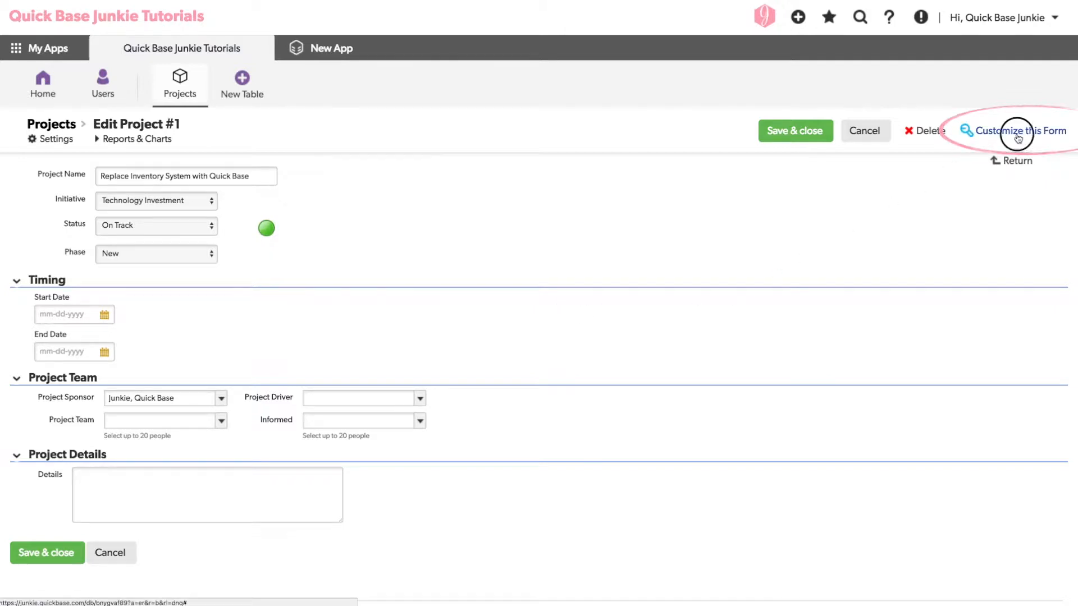
left_click(1018, 130)
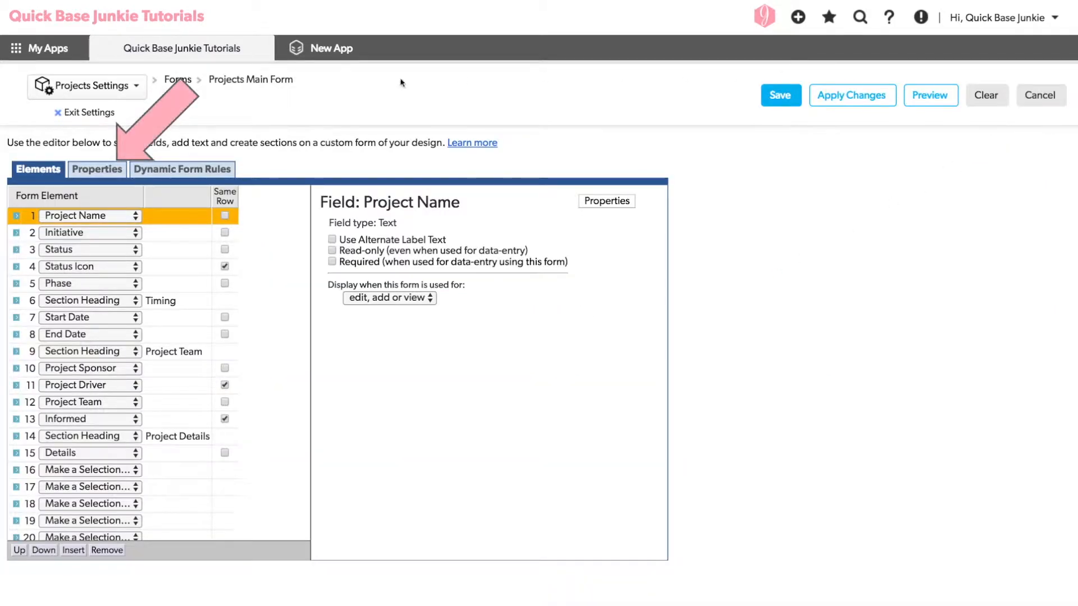
left_click(96, 169)
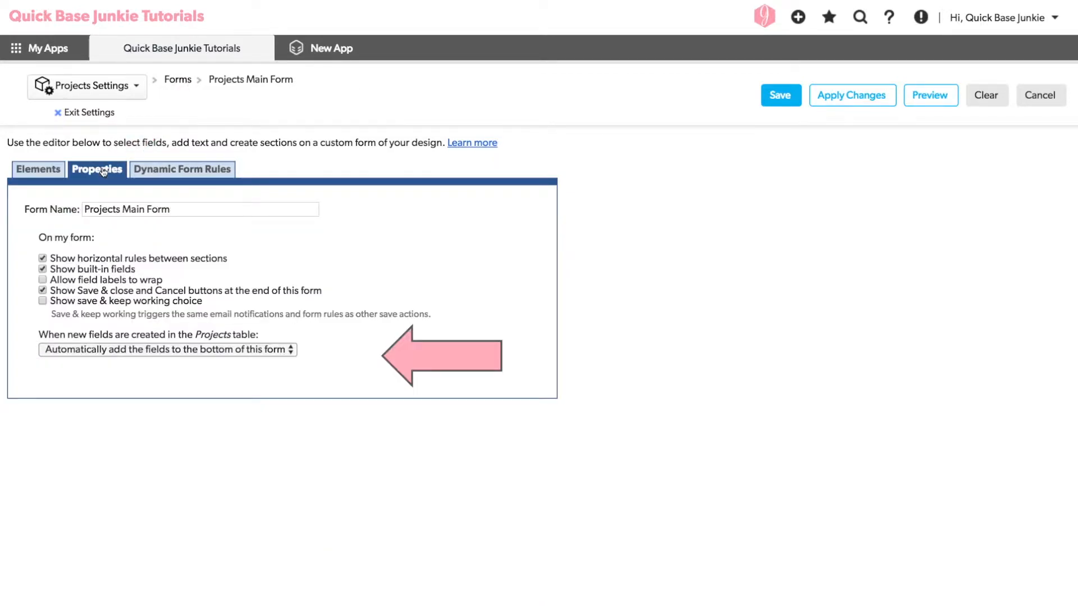
Set 'When new fields are created' to 'Ask whether the fields should be added to this form'.
left_click(167, 349)
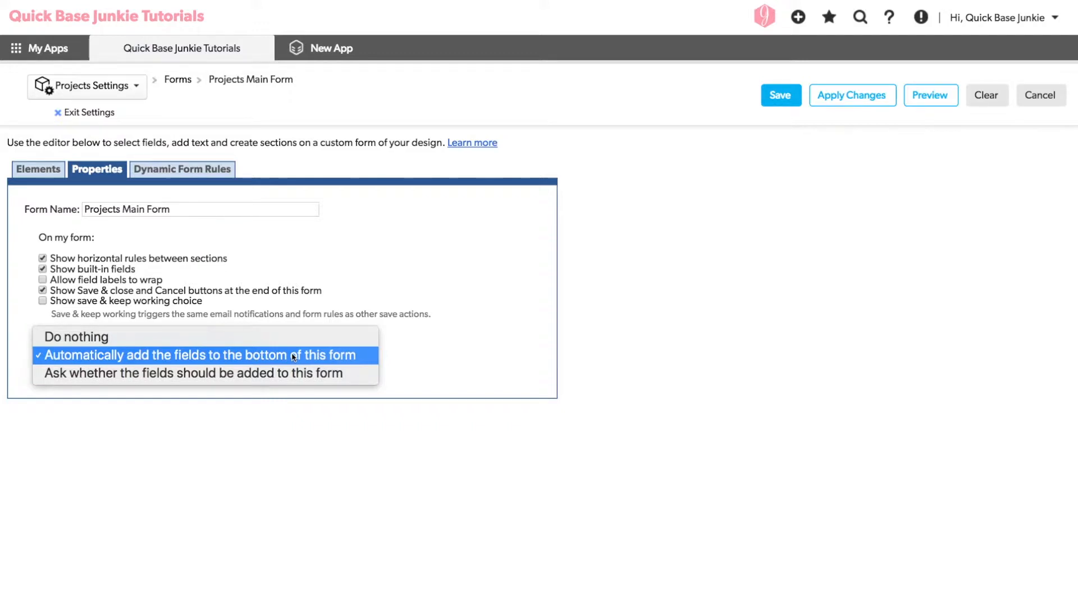
mouse_move(192, 373)
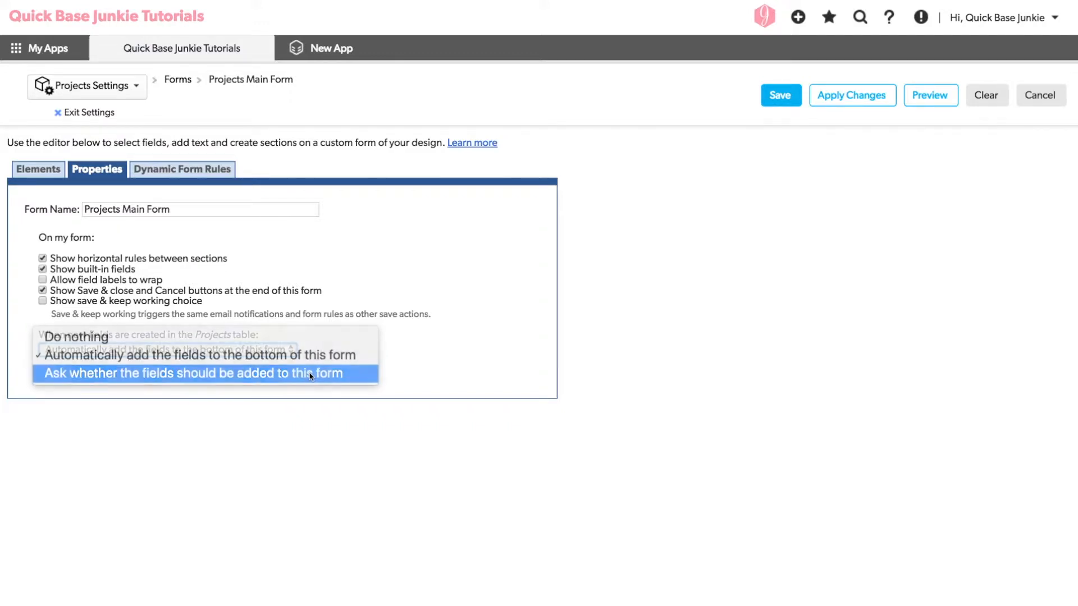
left_click(190, 373)
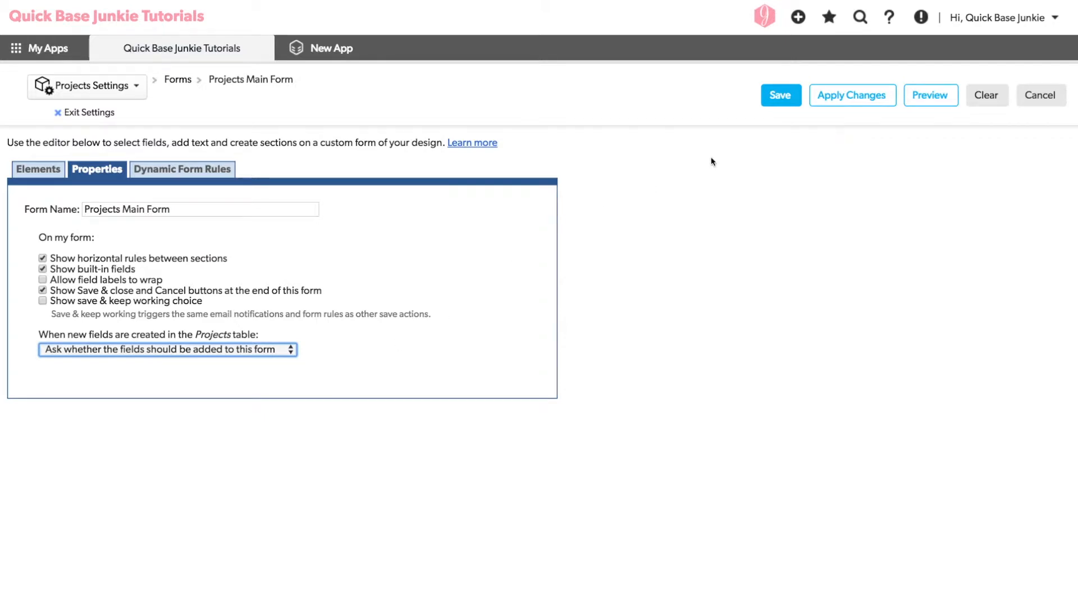
Save the form setting and add a Quarter Text field, bringing up the New fields prompt.
left_click(780, 95)
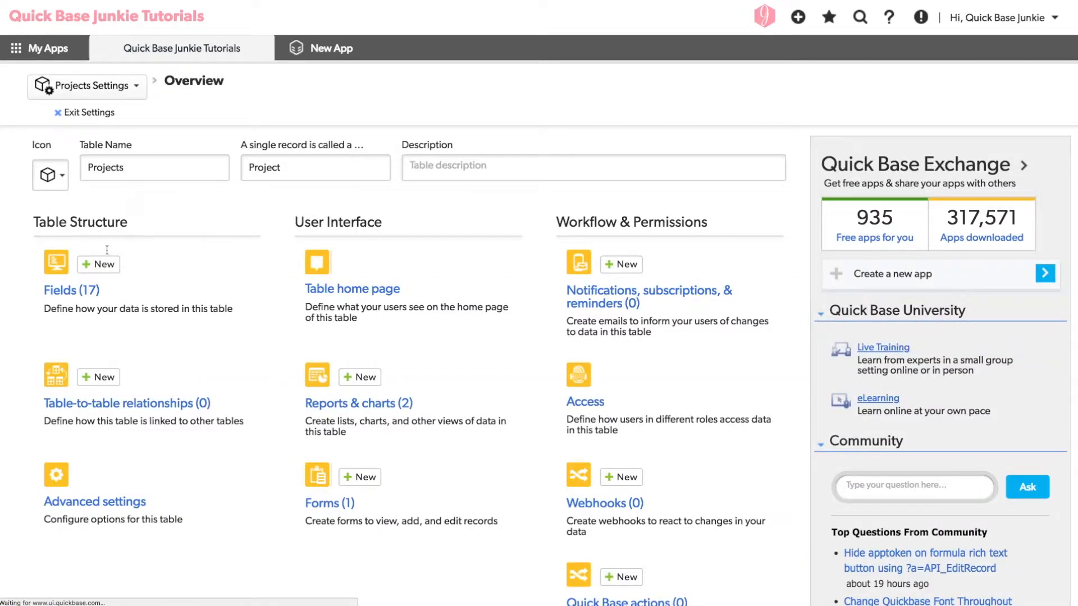
left_click(99, 264)
type("Quarter")
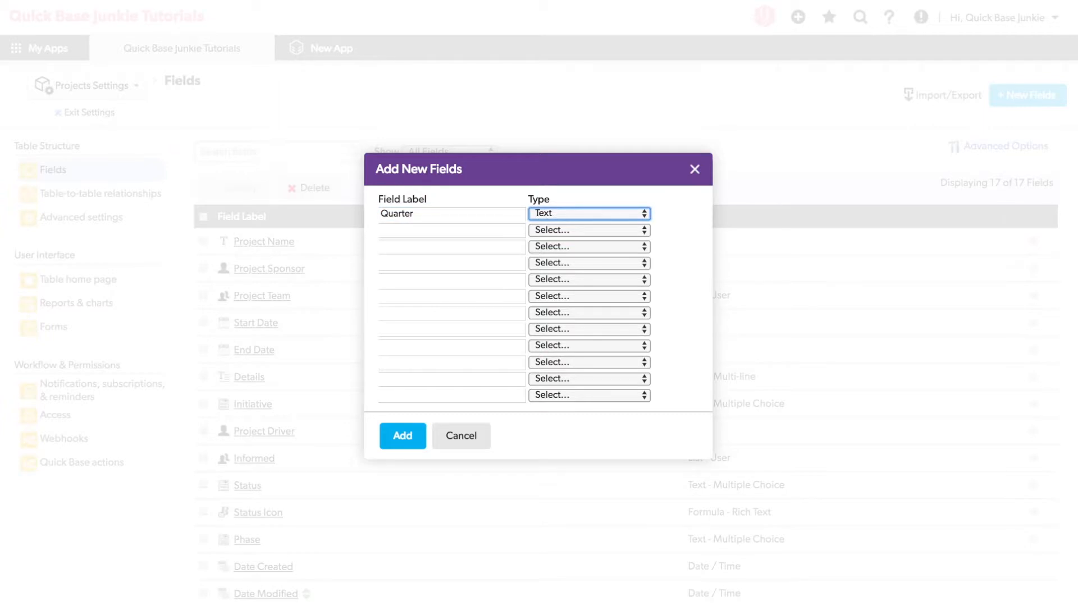
left_click(402, 435)
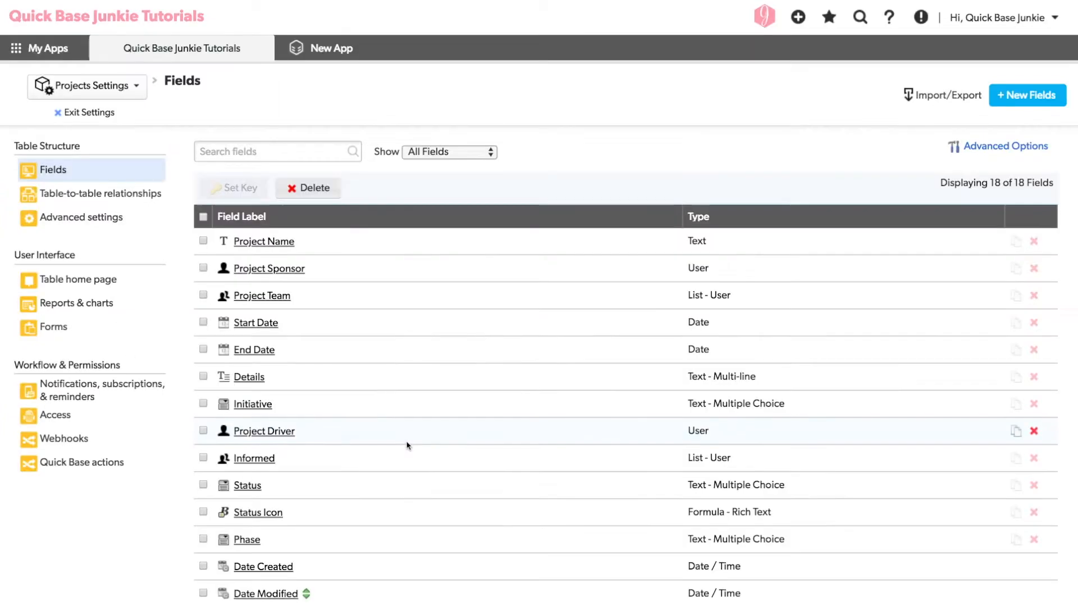
left_click(1025, 95)
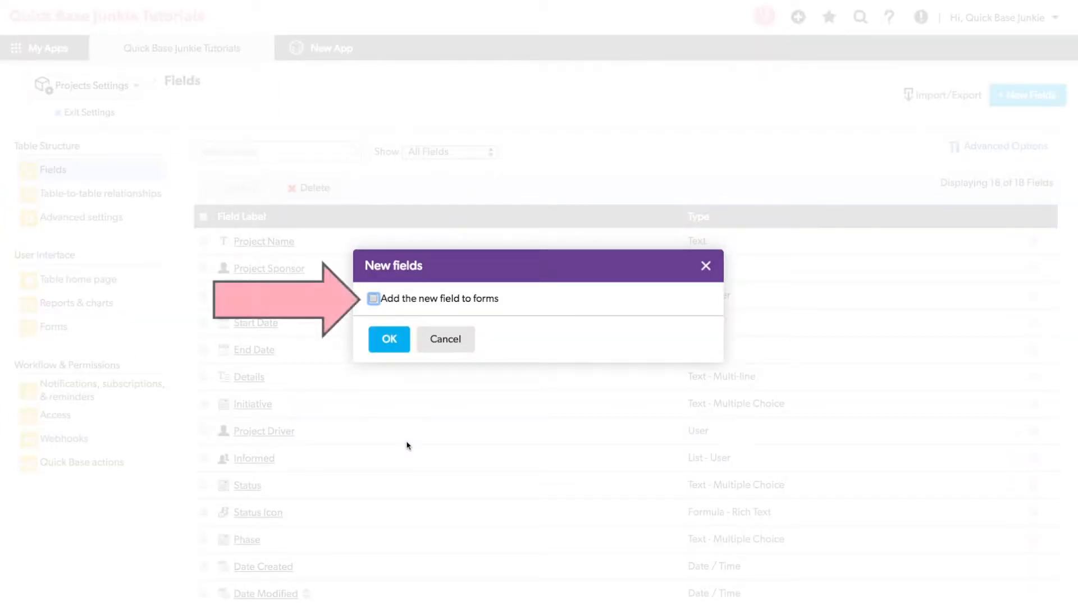